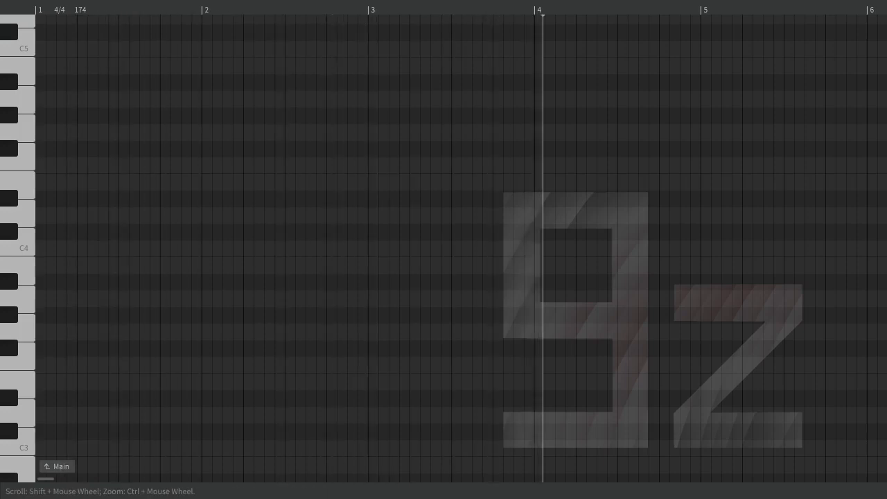
Step: Start playback, visit the Backing track, then follow the Main track's lyric notes to bar 36
{"action": "left_click", "coordinate": [61, 466]}
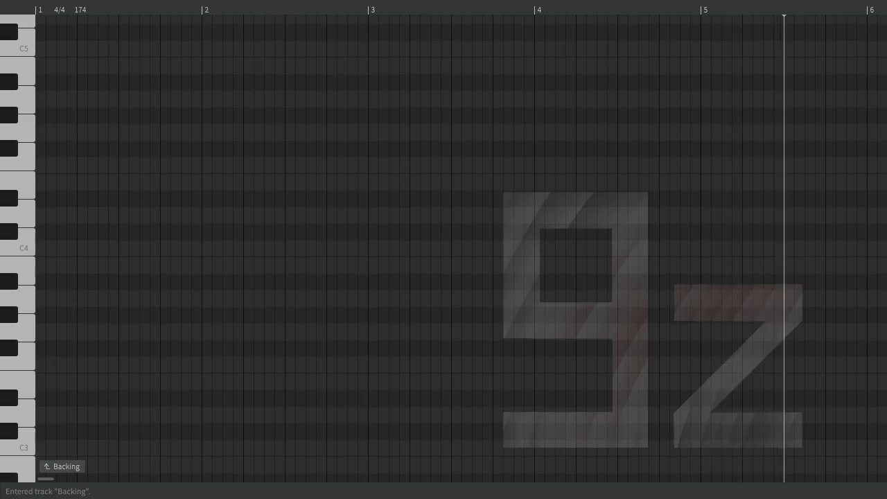
{"action": "scroll", "scroll_direction": "right", "scroll_amount": 3}
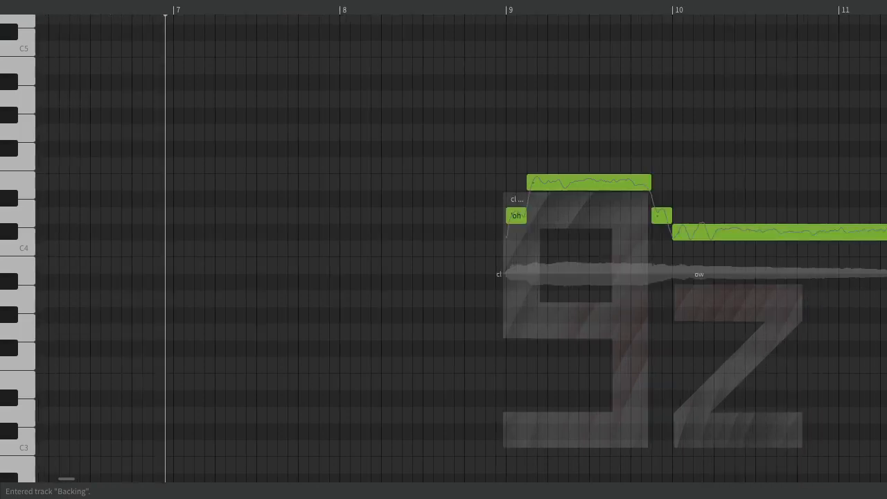
{"action": "left_click", "coordinate": [410, 10]}
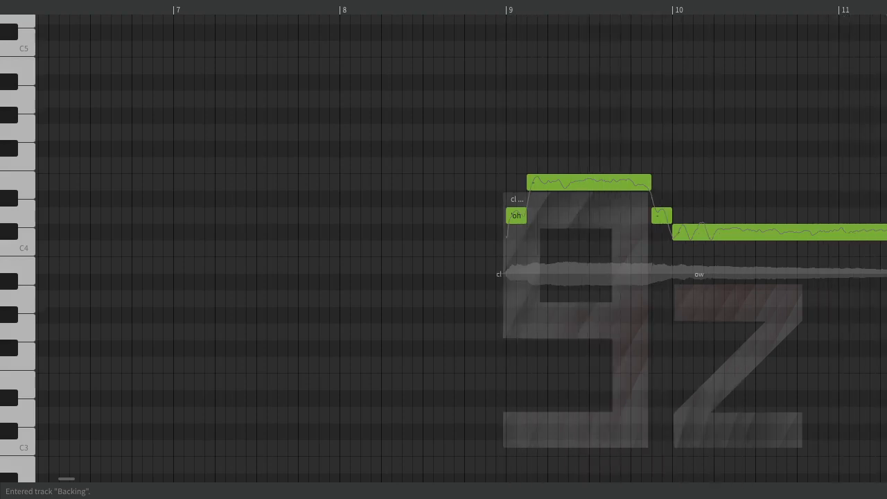
{"action": "scroll", "scroll_direction": "right", "scroll_amount": 3}
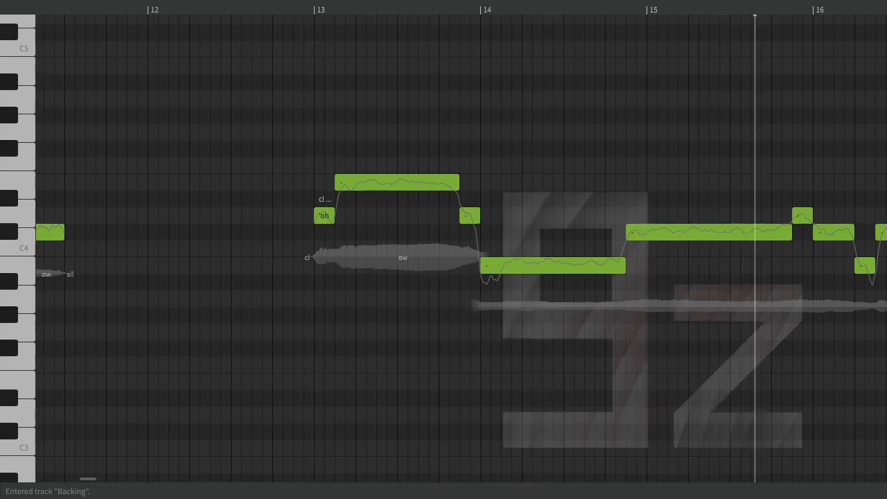
{"action": "scroll", "scroll_direction": "right", "scroll_amount": 3}
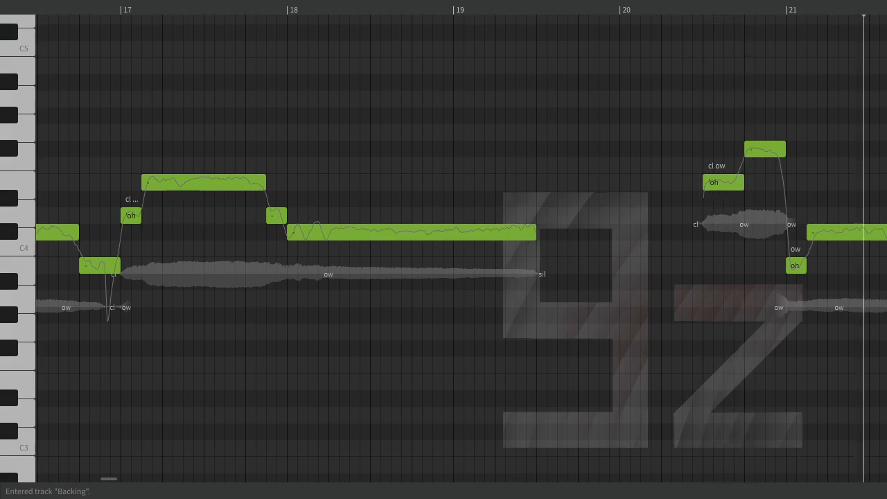
{"action": "scroll", "scroll_direction": "right", "scroll_amount": 3}
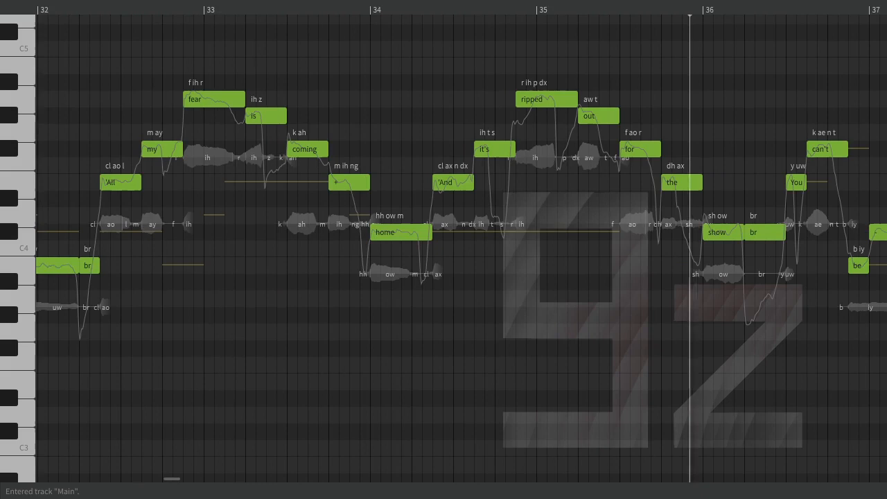
Step: Follow playback past the Main track verses into the Chorus track near bar 67
{"action": "scroll", "scroll_direction": "right", "scroll_amount": 3}
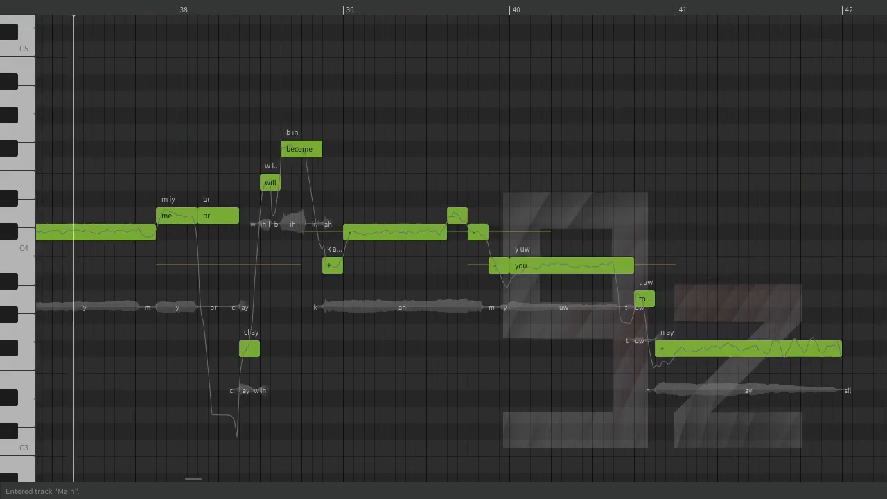
{"action": "left_click", "coordinate": [318, 10]}
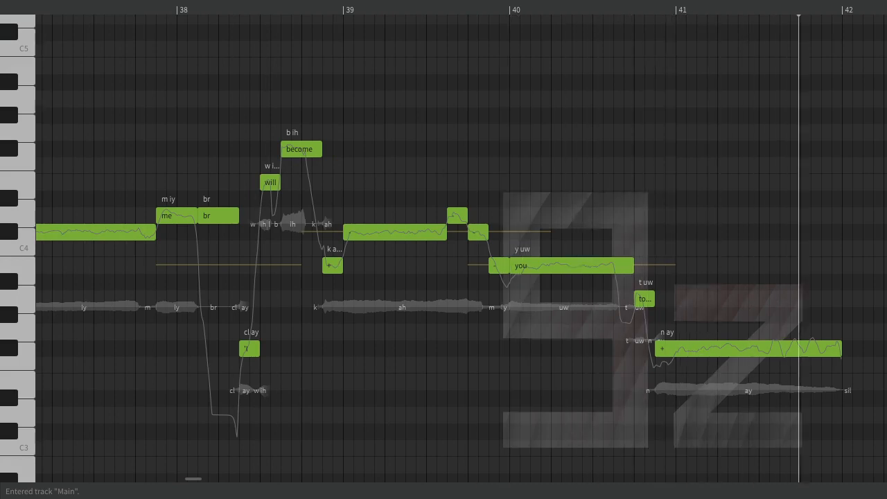
{"action": "scroll", "scroll_direction": "right", "scroll_amount": 3}
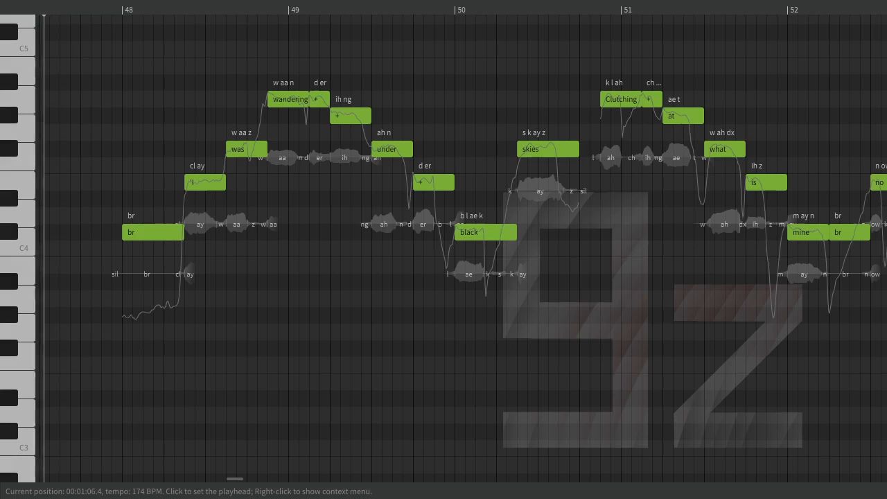
{"action": "left_click", "coordinate": [284, 10]}
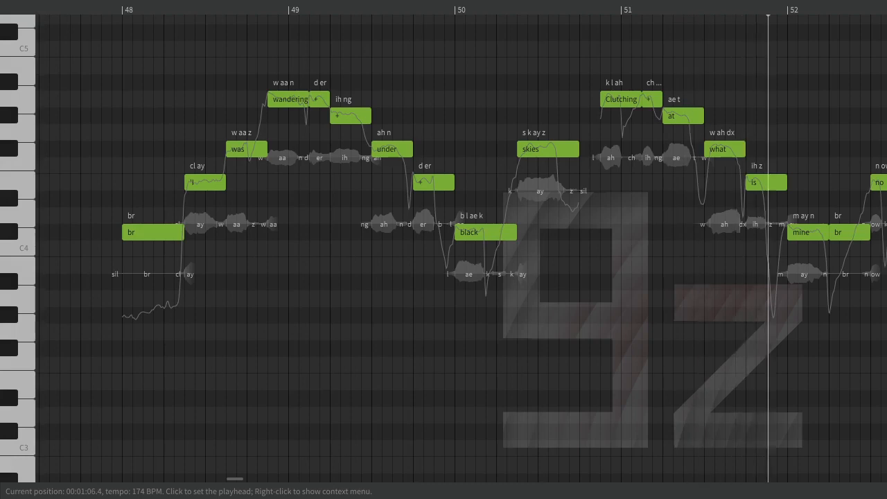
{"action": "scroll", "scroll_direction": "right", "scroll_amount": 3}
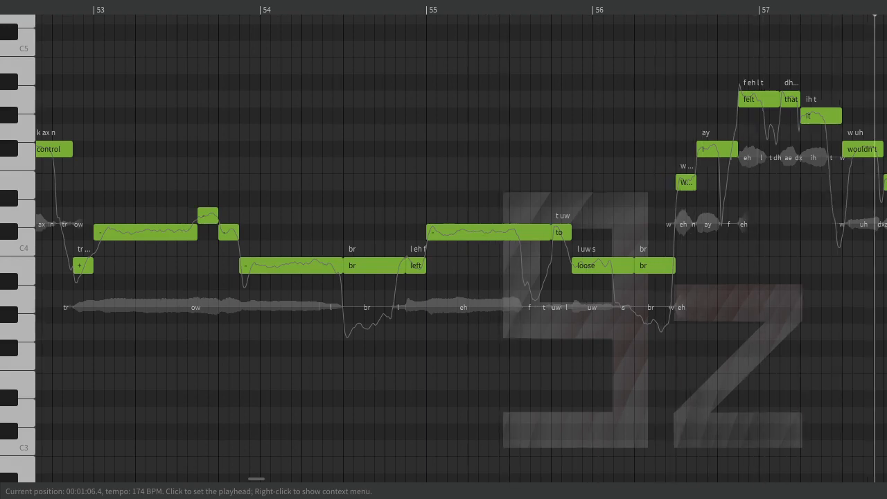
{"action": "scroll", "scroll_direction": "right", "scroll_amount": 3}
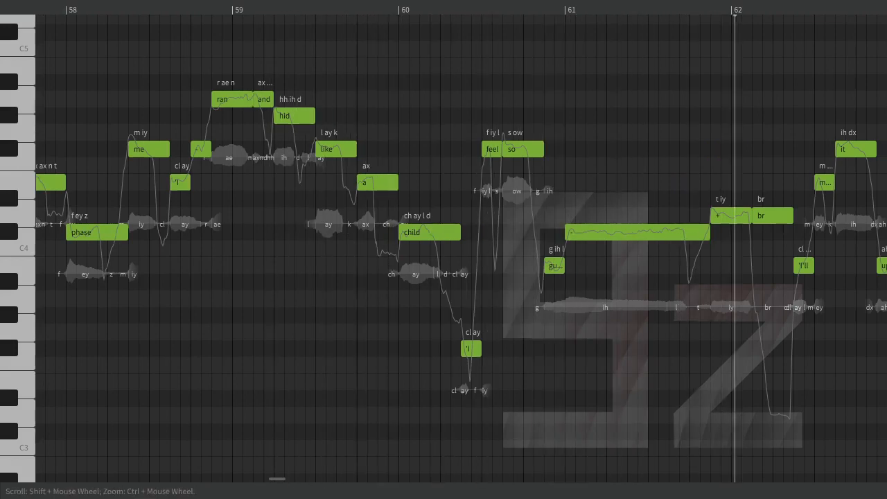
{"action": "scroll", "scroll_direction": "right", "scroll_amount": 3}
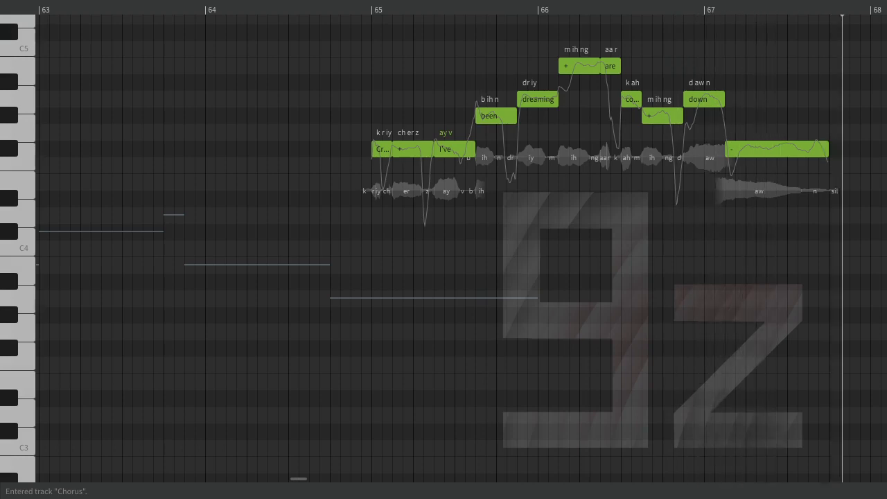
Step: Follow playback through the Chorus lyric notes back onto the Main track near bar 82
{"action": "scroll", "scroll_direction": "right", "scroll_amount": 3}
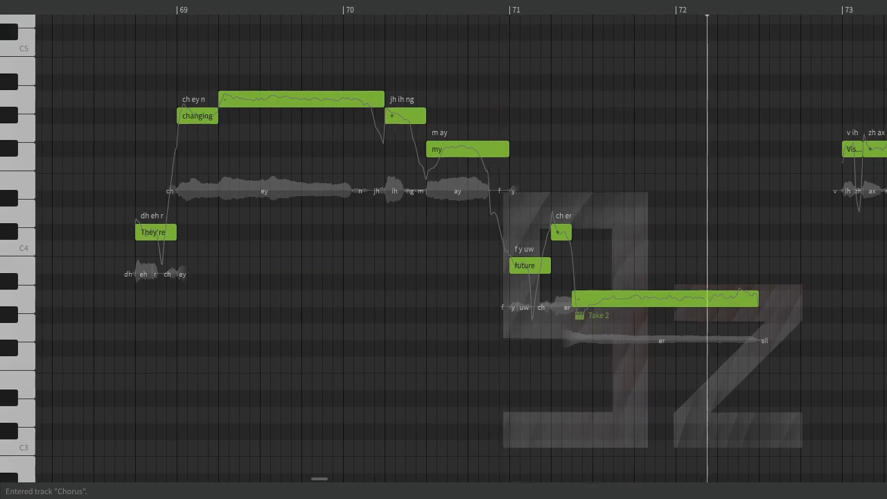
{"action": "scroll", "scroll_direction": "right", "scroll_amount": 3}
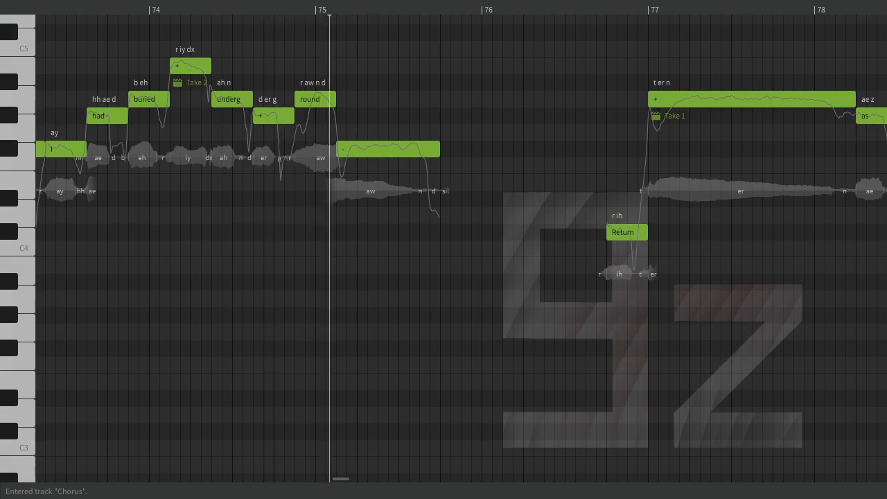
{"action": "left_click", "coordinate": [571, 10]}
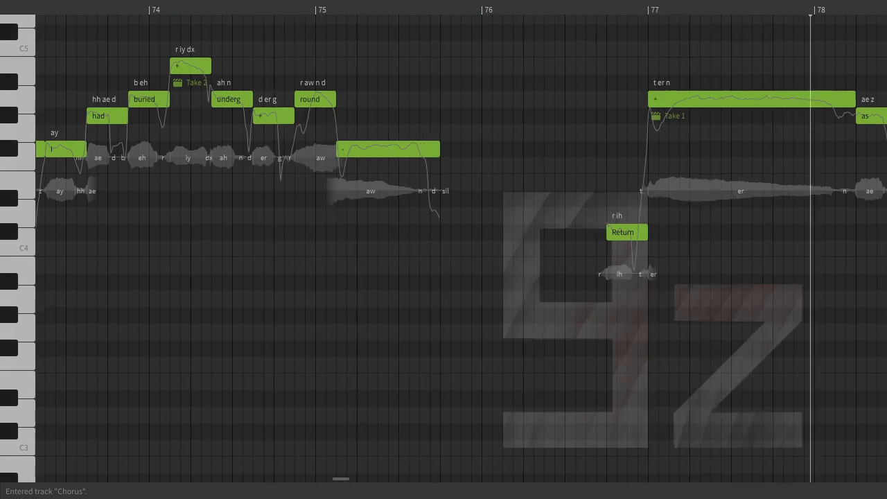
{"action": "scroll", "scroll_direction": "right", "scroll_amount": 3}
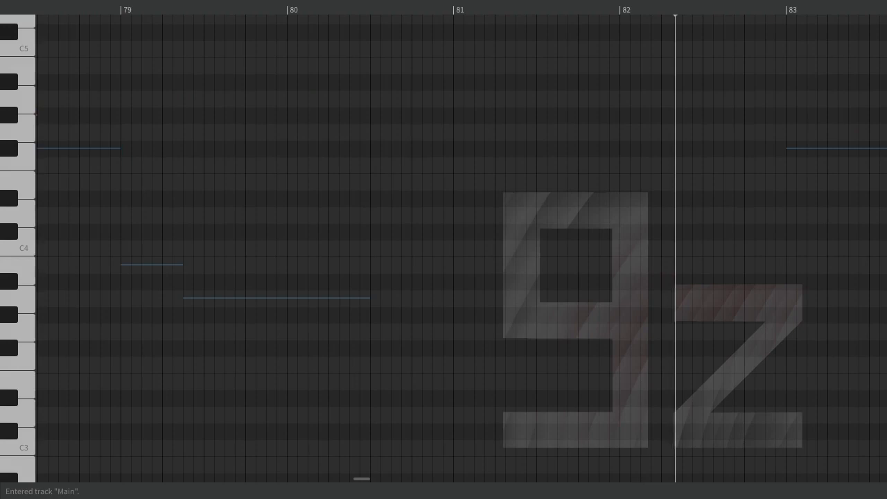
Step: Follow playback through Main track bars 84–109 into the Chorus track near bar 113
{"action": "scroll", "scroll_direction": "right", "scroll_amount": 3}
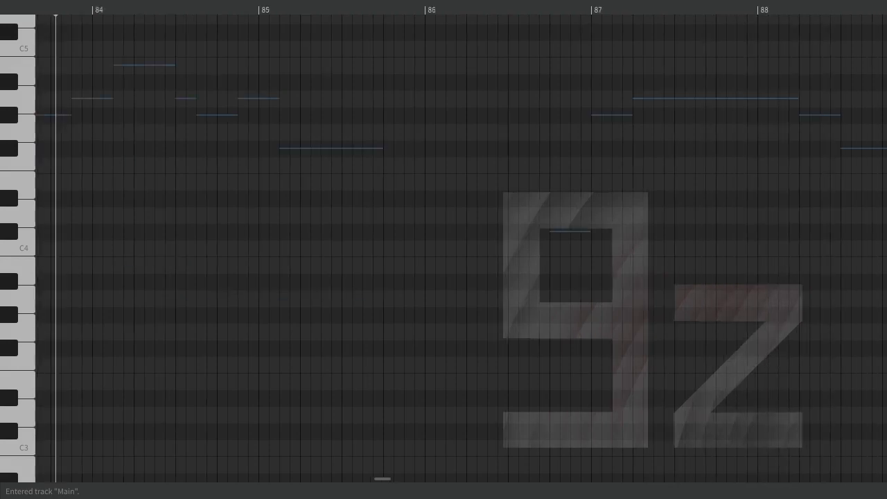
{"action": "left_click", "coordinate": [296, 14]}
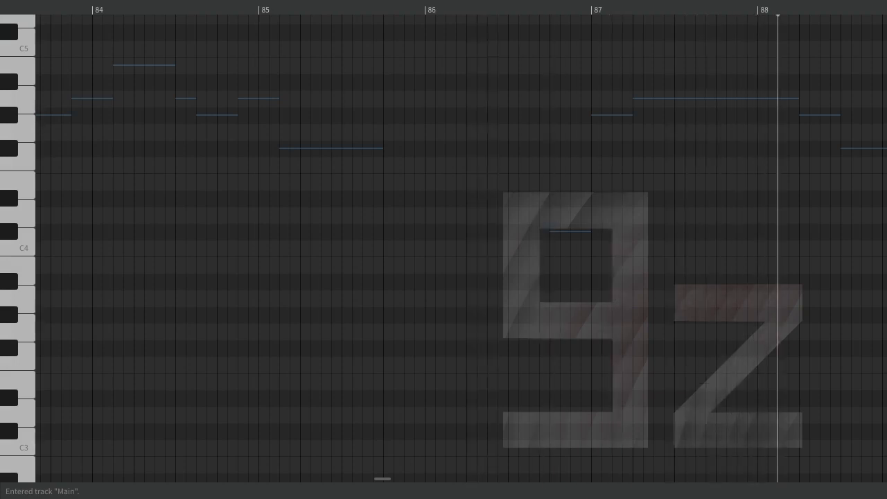
{"action": "scroll", "scroll_direction": "right", "scroll_amount": 3}
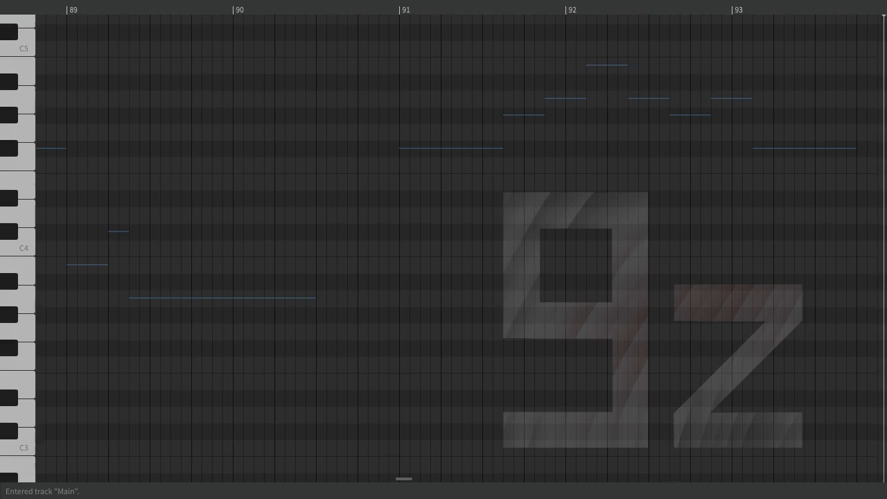
{"action": "scroll", "scroll_direction": "right", "scroll_amount": 3}
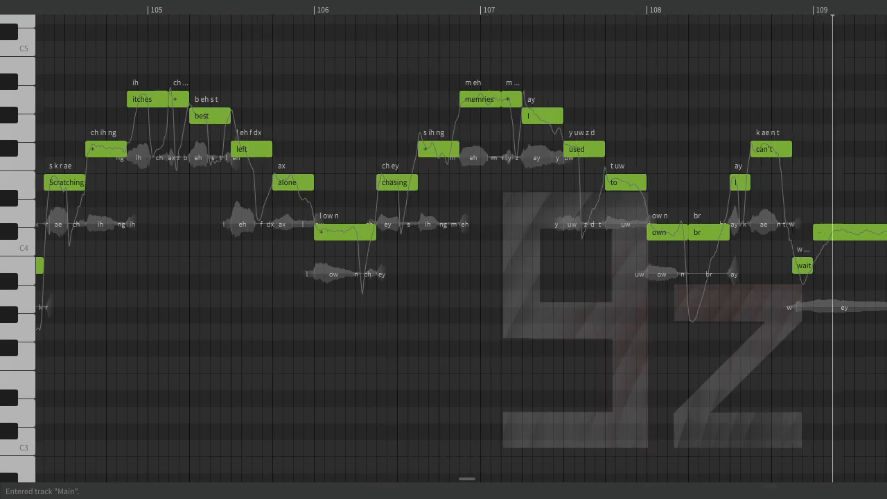
{"action": "scroll", "scroll_direction": "right", "scroll_amount": 3}
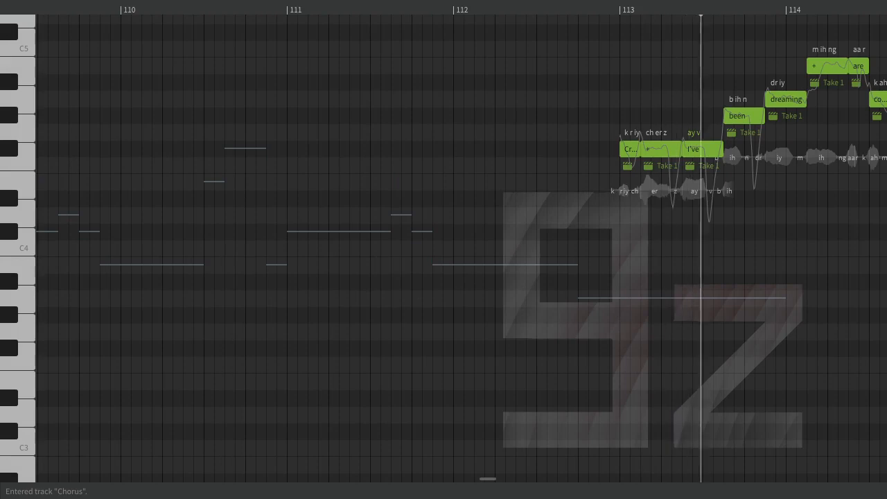
Step: Follow playback through Chorus bars 120–123 onto the Backing track's held notes near bar 133
{"action": "scroll", "scroll_direction": "right", "scroll_amount": 3}
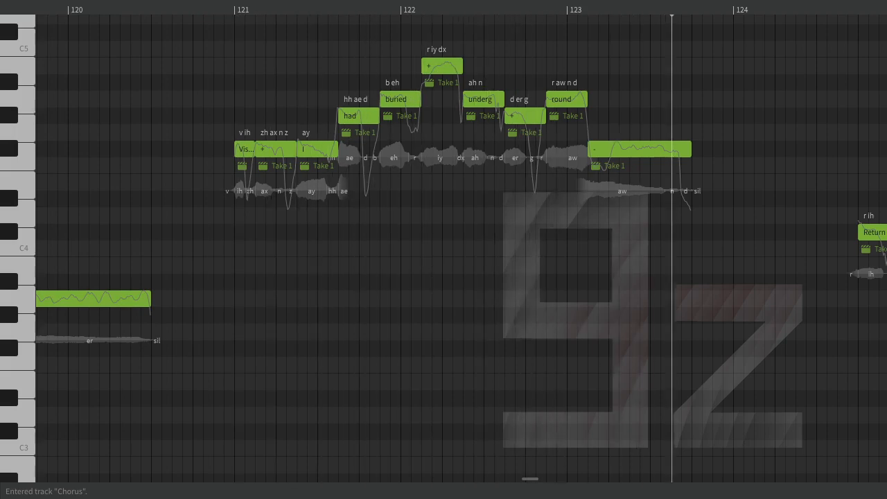
{"action": "scroll", "scroll_direction": "right", "scroll_amount": 3}
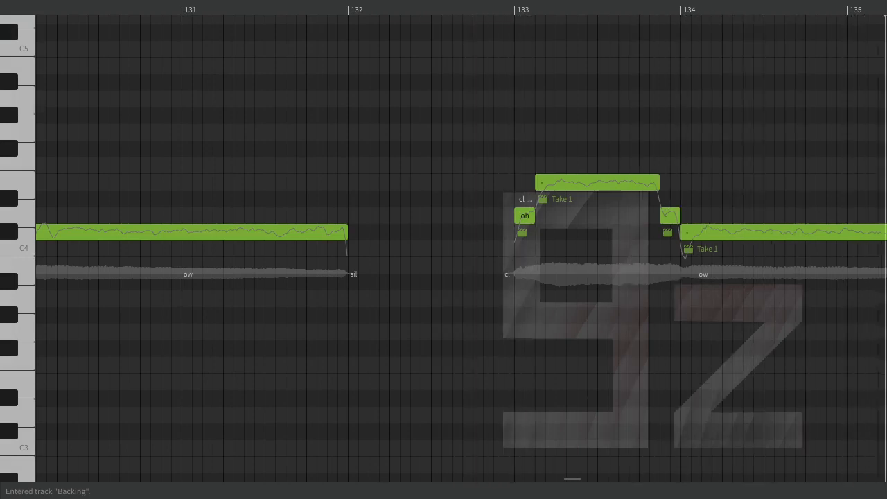
Step: Switch to the Chorus Harm track and follow its lyric notes to bar 157
{"action": "scroll", "scroll_direction": "right", "scroll_amount": 3}
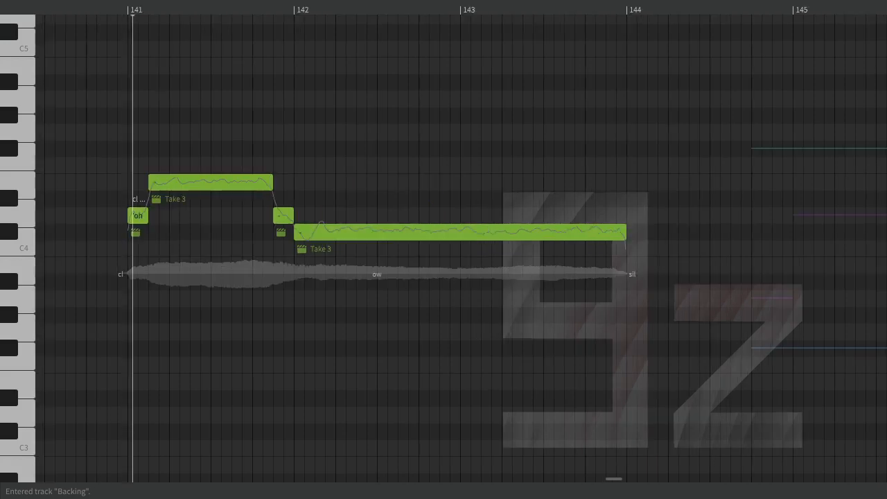
{"action": "left_click", "coordinate": [375, 9]}
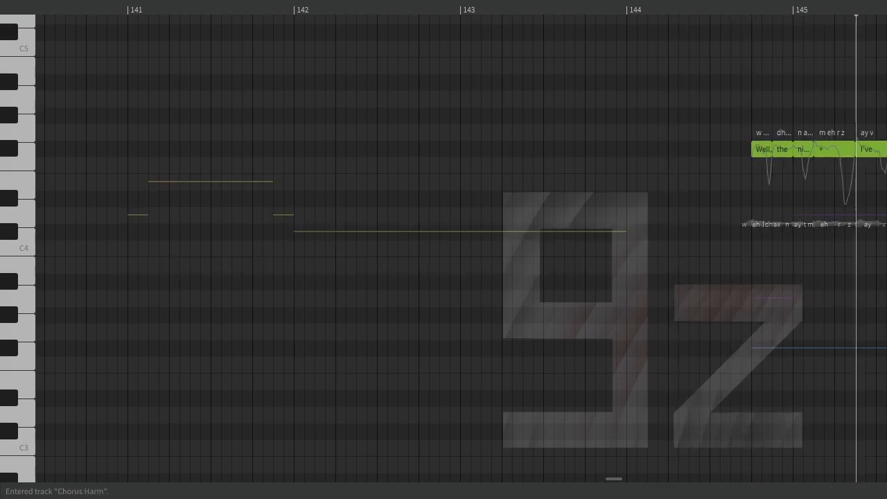
{"action": "scroll", "scroll_direction": "right", "scroll_amount": 3}
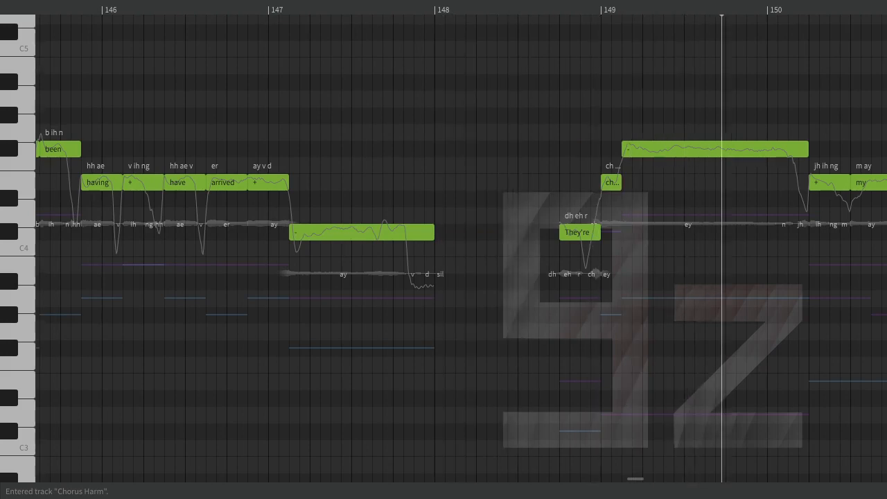
{"action": "scroll", "scroll_direction": "right", "scroll_amount": 3}
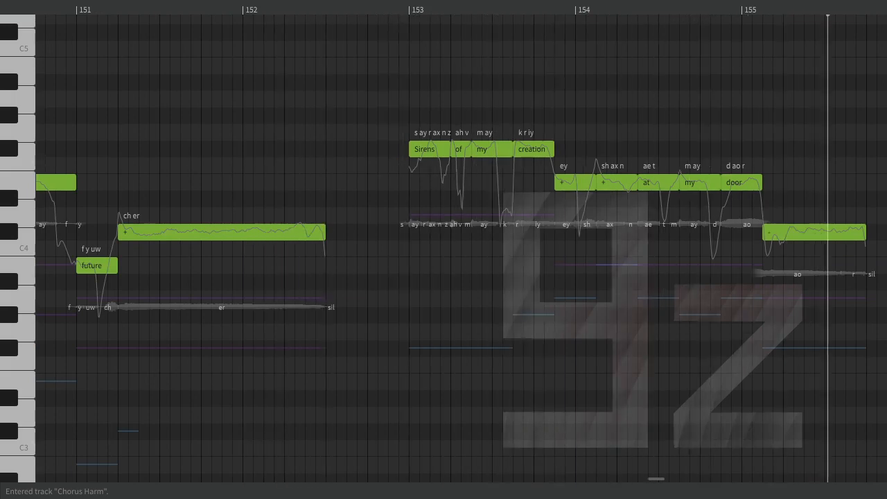
{"action": "scroll", "scroll_direction": "right", "scroll_amount": 3}
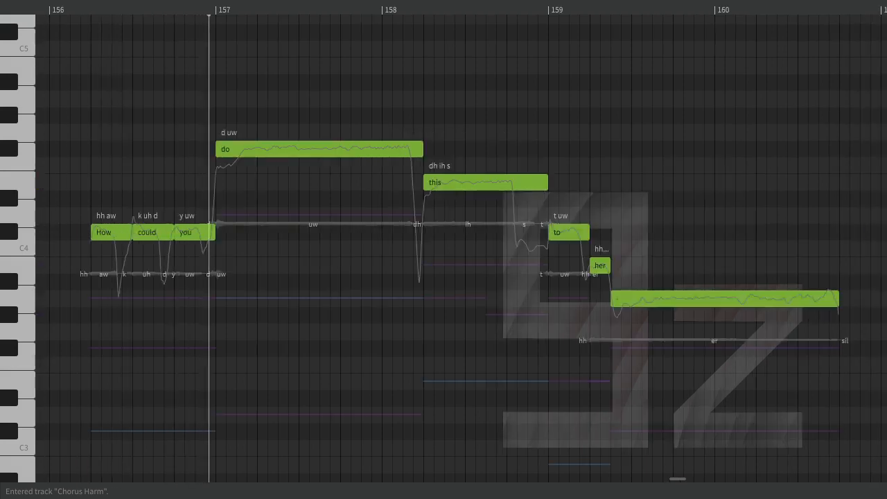